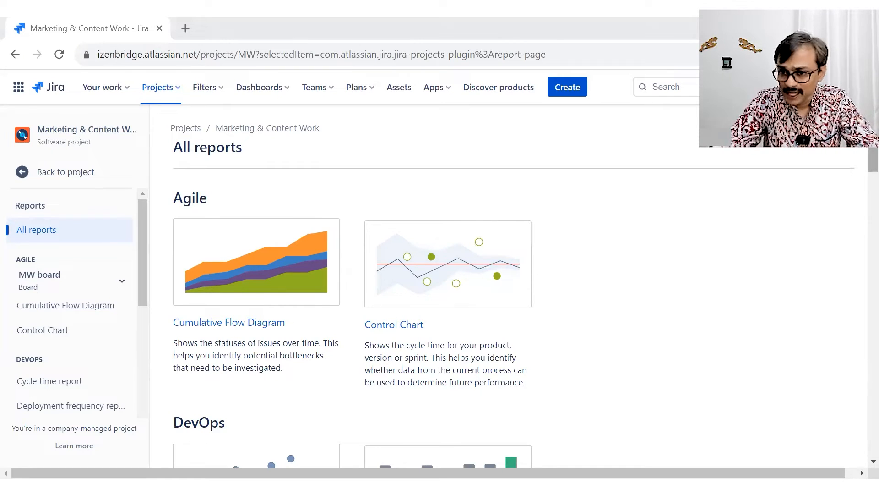
Start the Created vs. Resolved Issues Report setup, keeping the period Daily over 30 days.
scroll("down", 3)
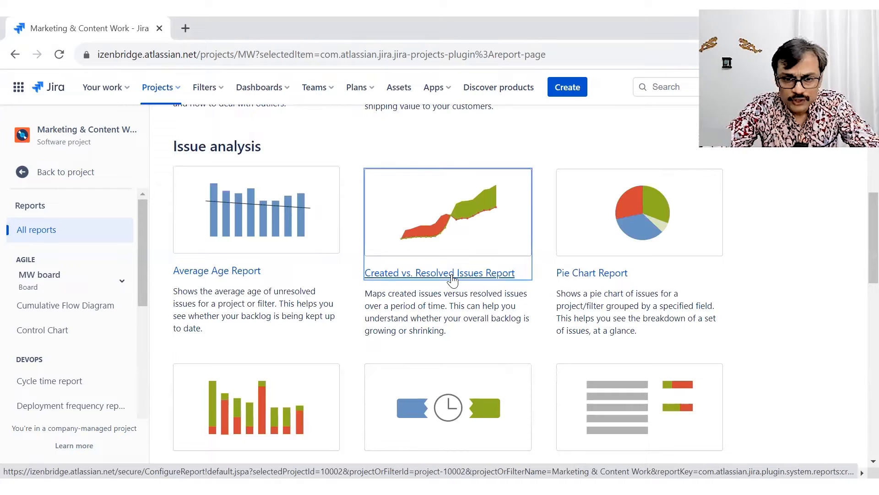
left_click(440, 273)
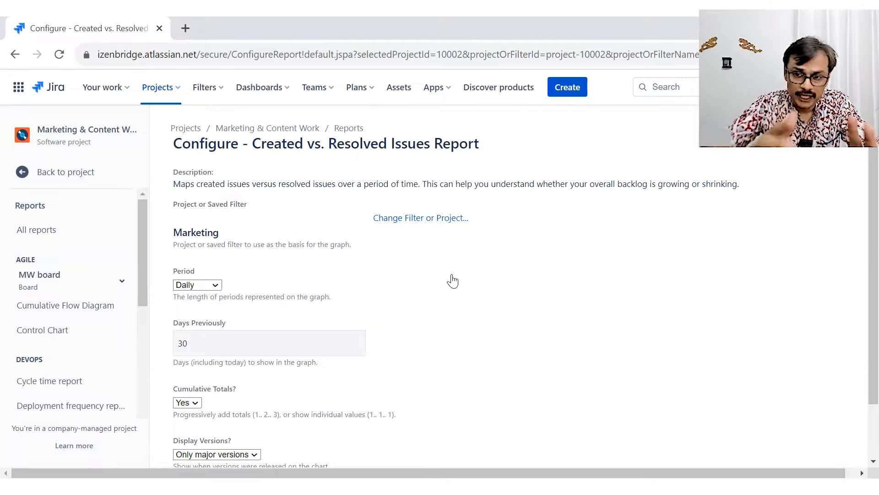
mouse_move(393, 249)
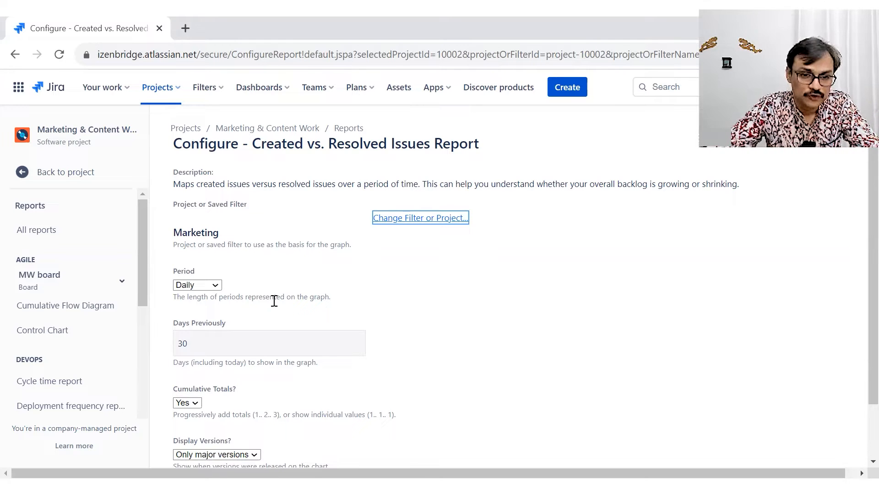
left_click(197, 284)
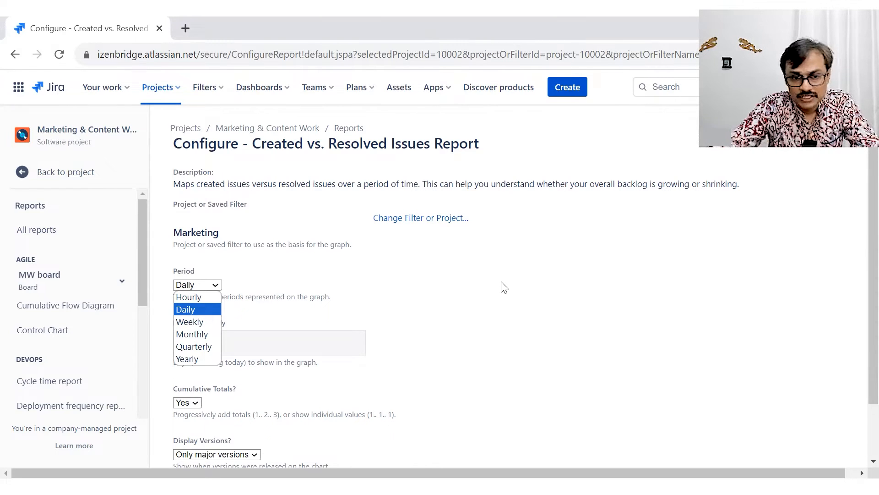
left_click(197, 309)
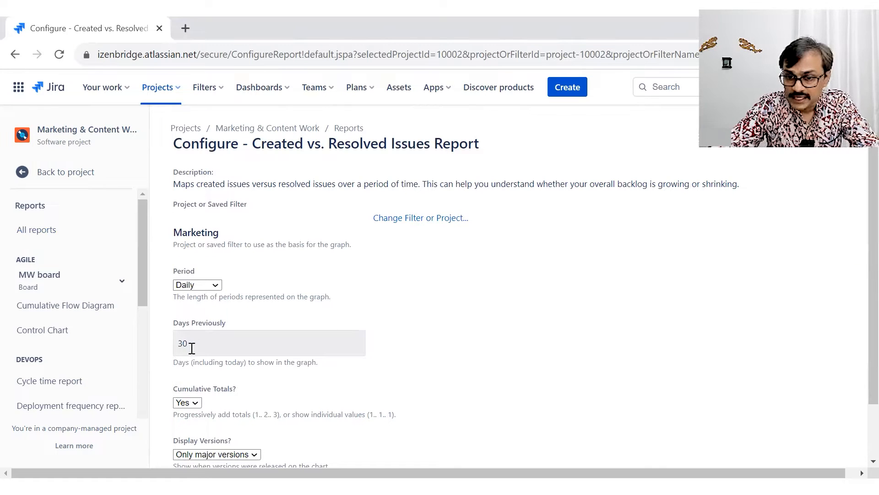
Set Display Versions to All versions and generate the cumulative report.
scroll("down", 3)
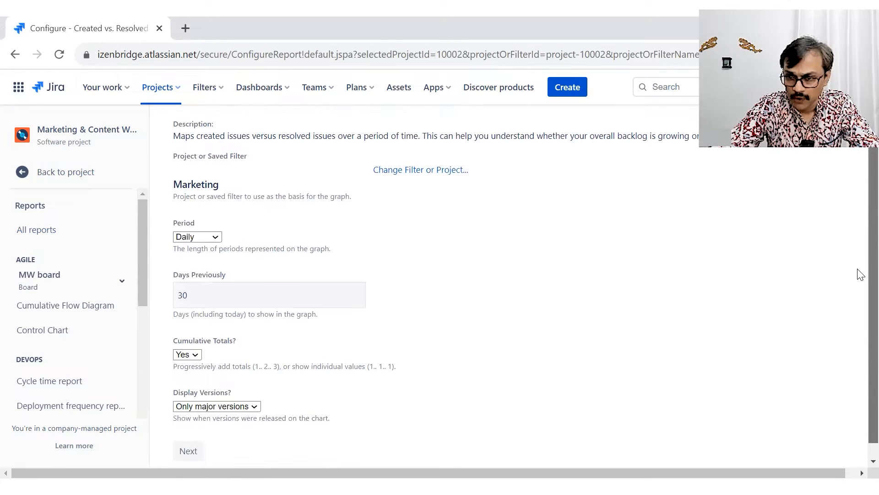
scroll("down", 3)
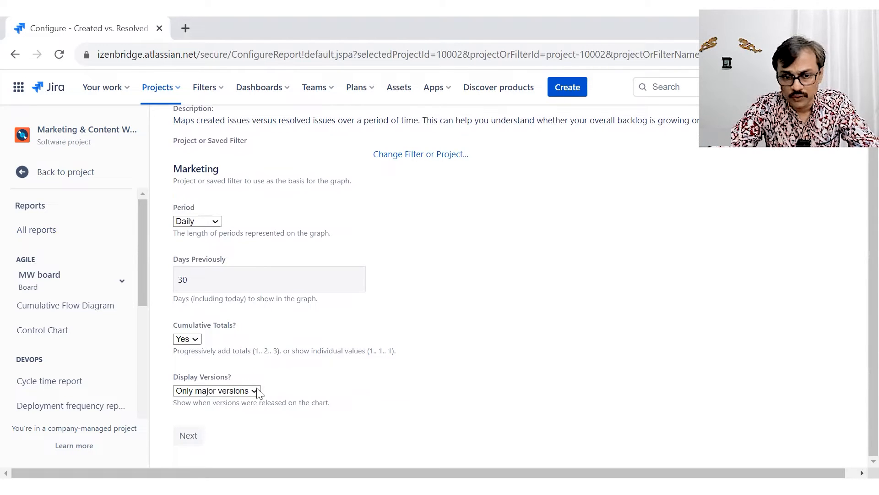
left_click(216, 390)
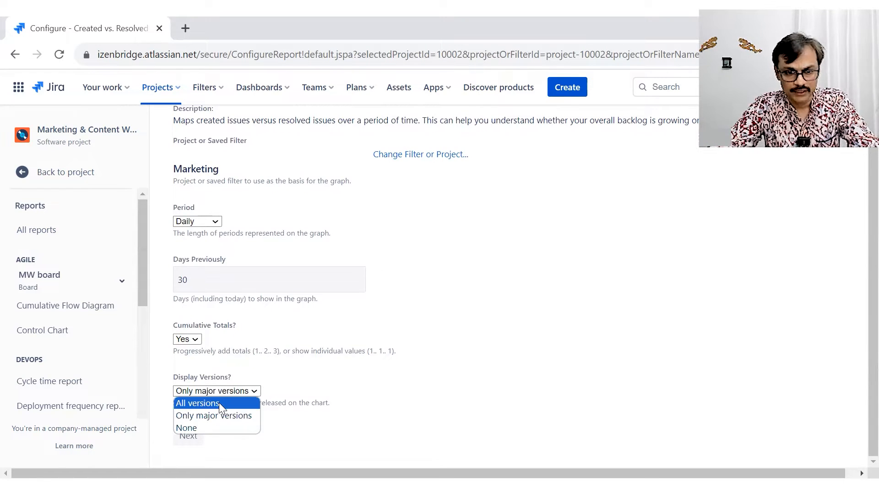
left_click(198, 403)
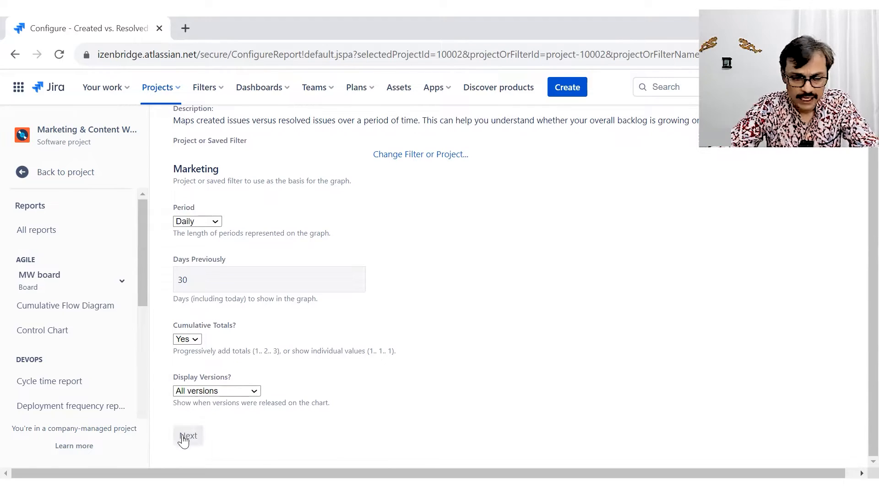
left_click(188, 435)
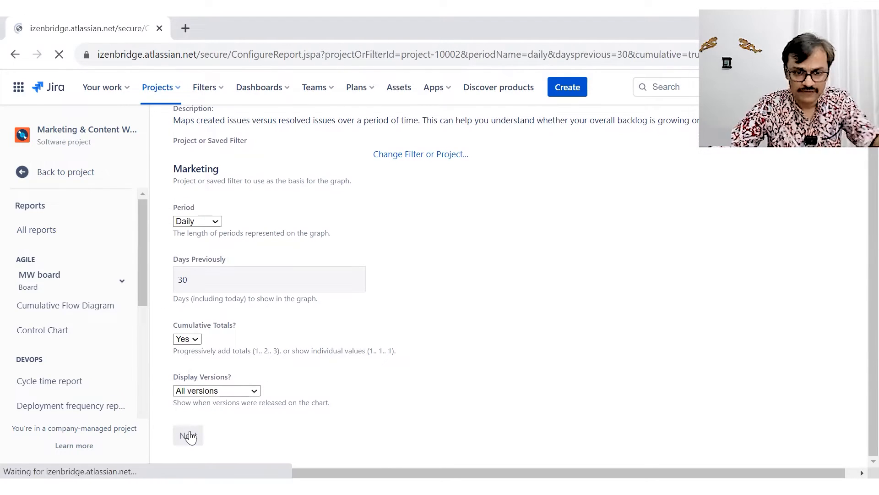
Load the cumulative 30-day chart and highlight the word 'created' in its description.
left_click(187, 435)
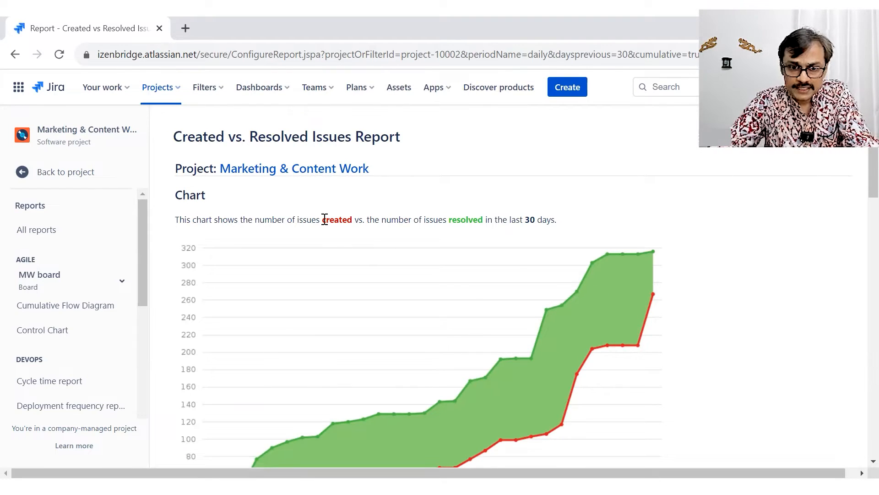
double_click(336, 219)
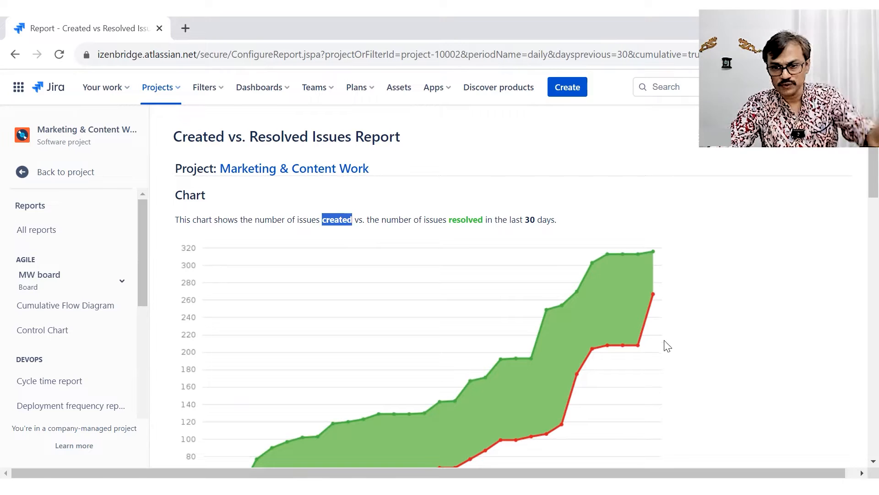
mouse_move(658, 298)
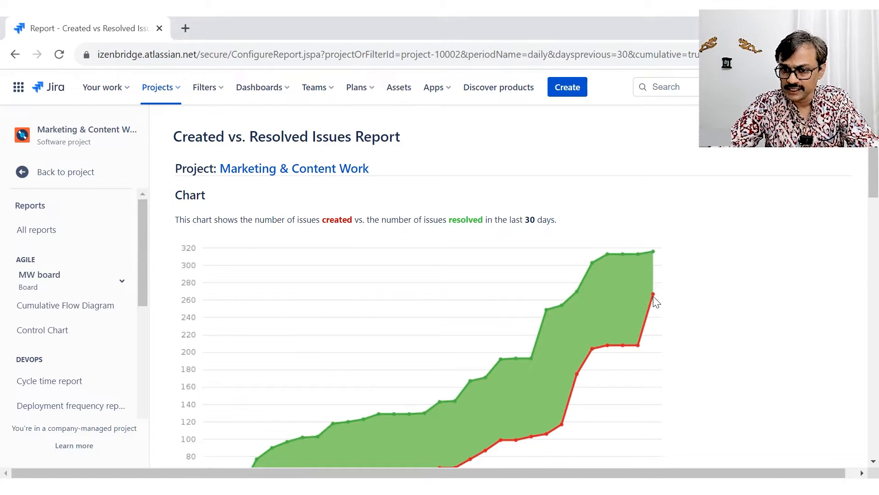
mouse_move(652, 295)
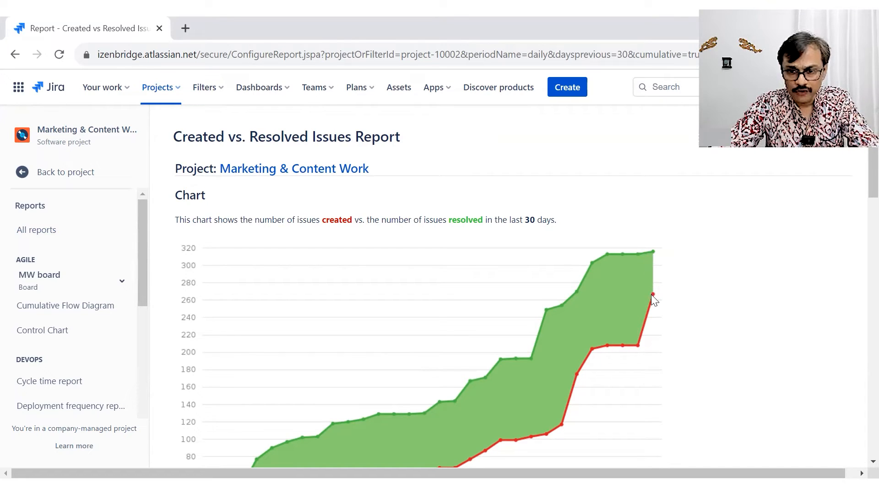
mouse_move(564, 299)
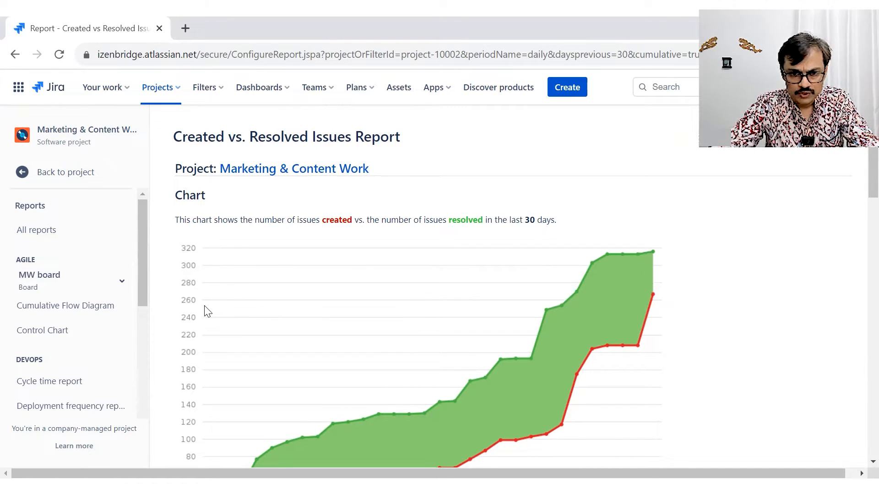
mouse_move(650, 298)
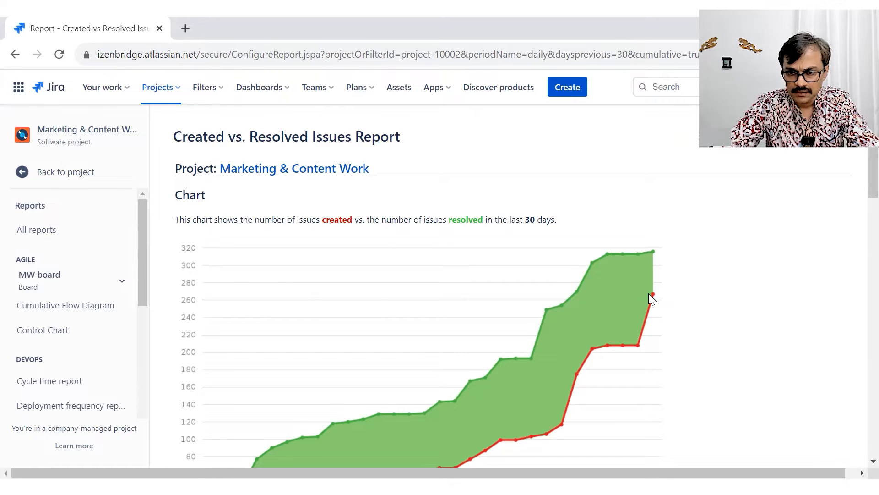
mouse_move(651, 296)
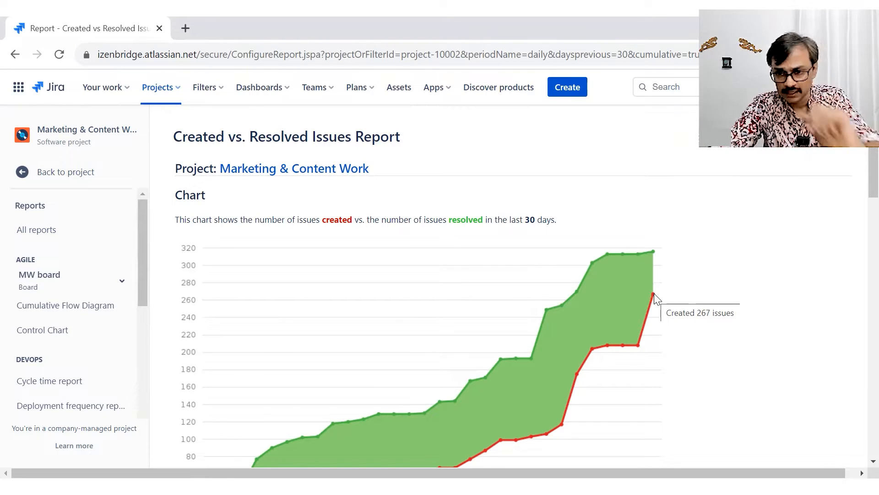
mouse_move(648, 257)
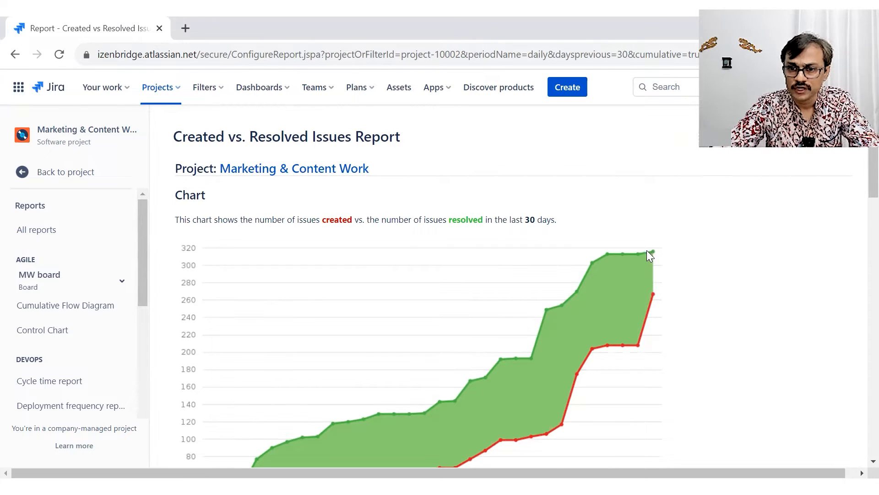
mouse_move(652, 251)
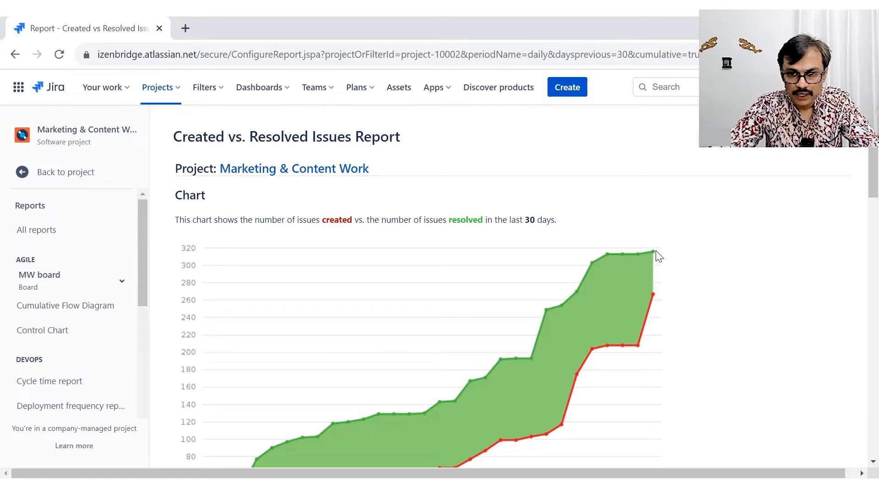
mouse_move(640, 258)
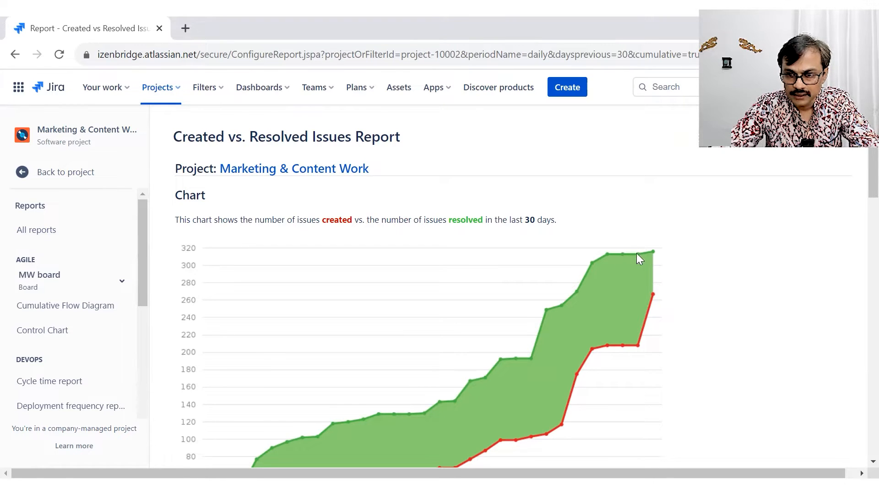
mouse_move(650, 255)
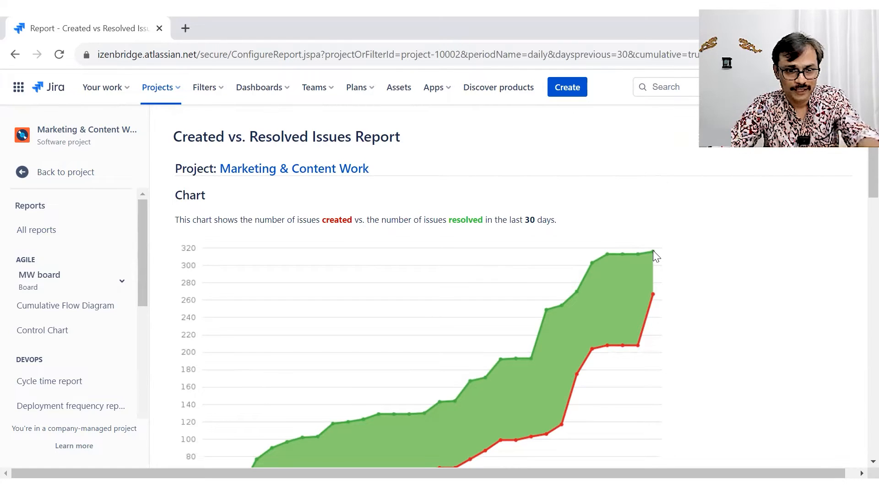
mouse_move(655, 255)
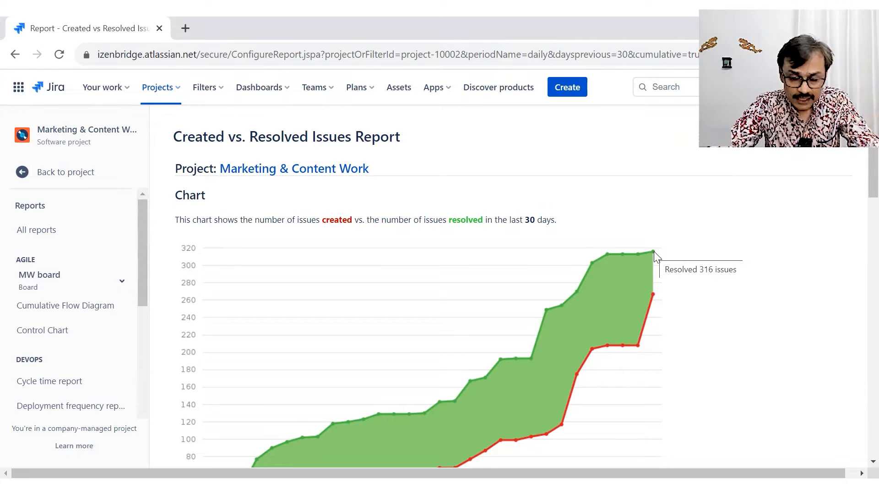
mouse_move(727, 314)
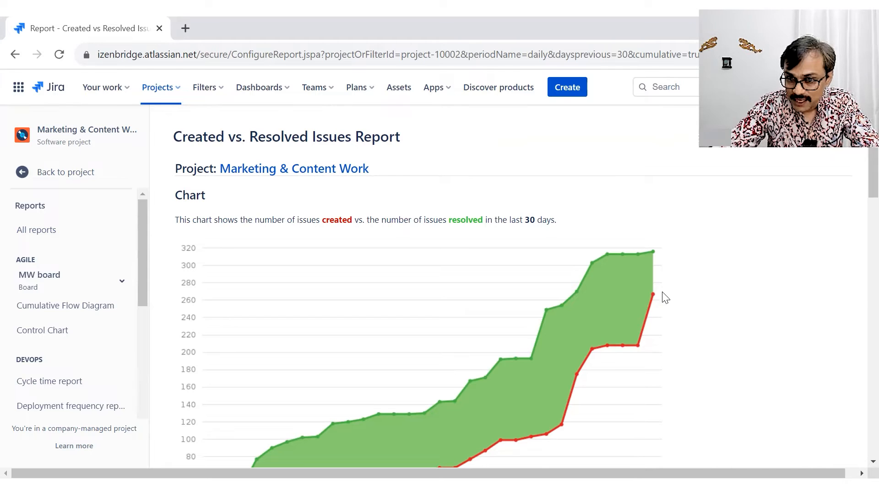
mouse_move(639, 362)
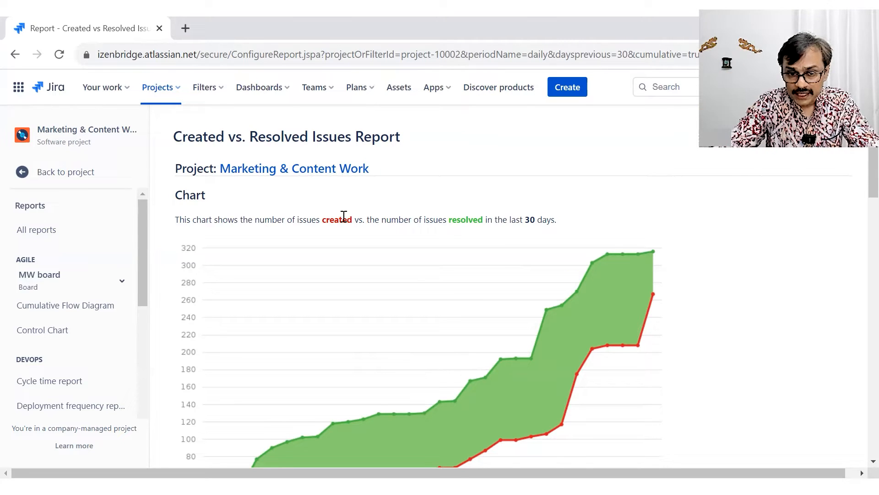
double_click(337, 219)
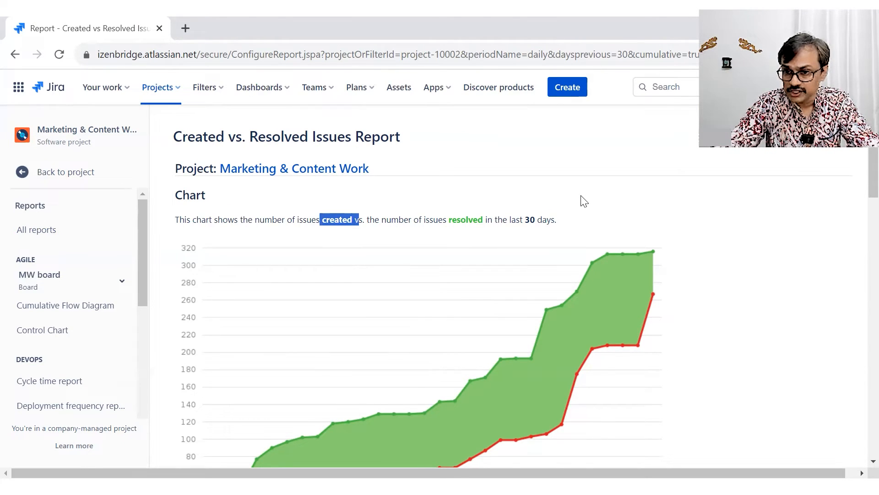
scroll("down", 3)
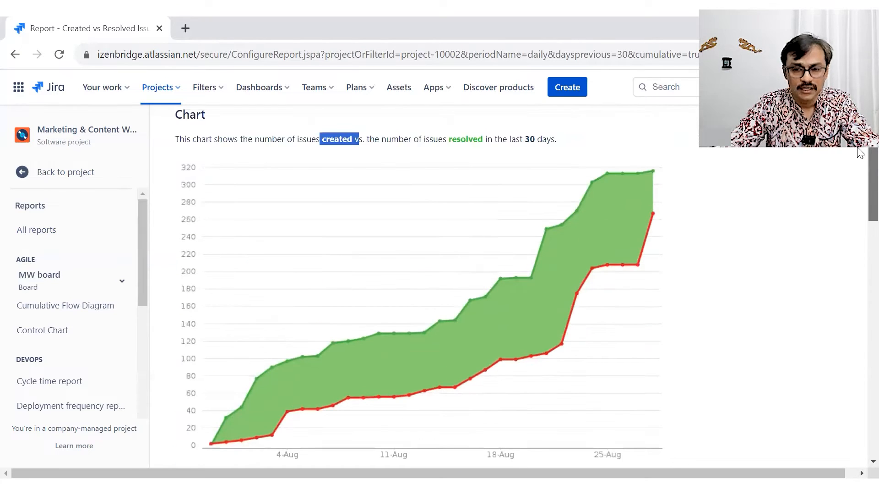
mouse_move(657, 172)
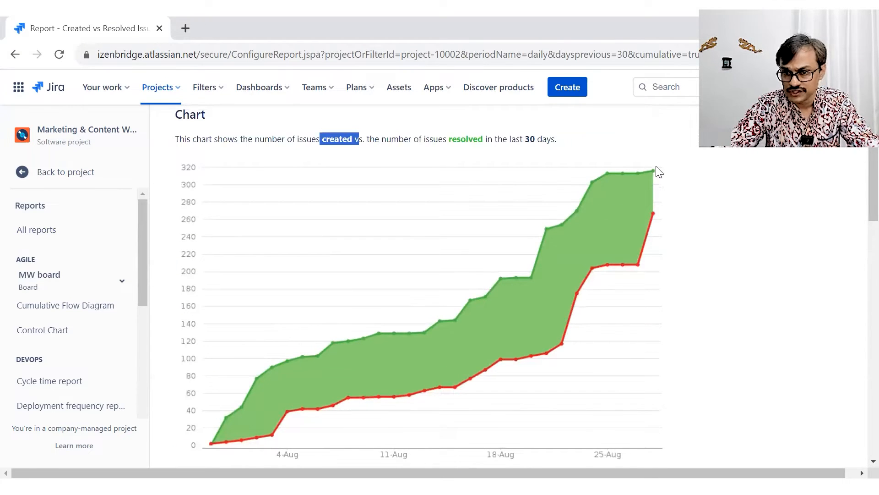
mouse_move(584, 177)
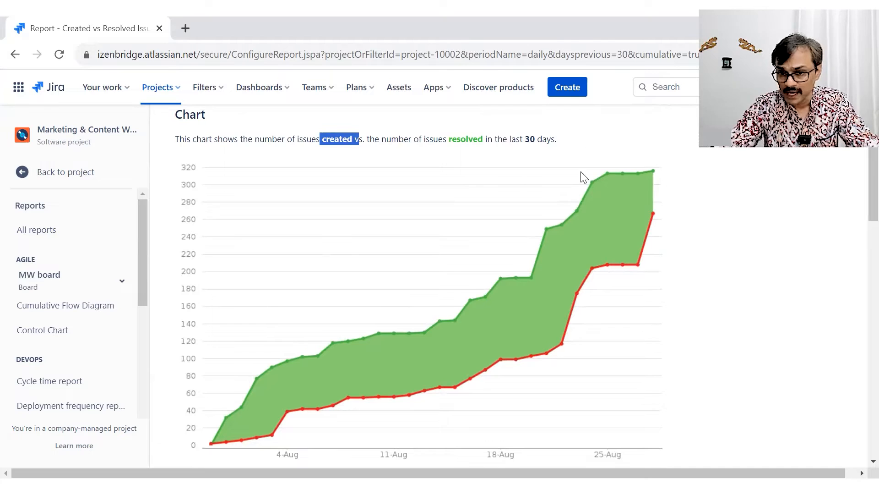
mouse_move(690, 193)
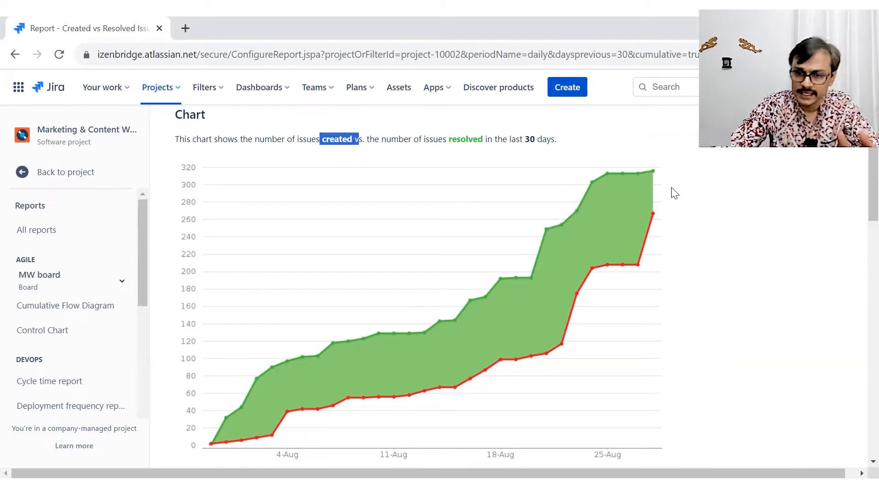
mouse_move(861, 180)
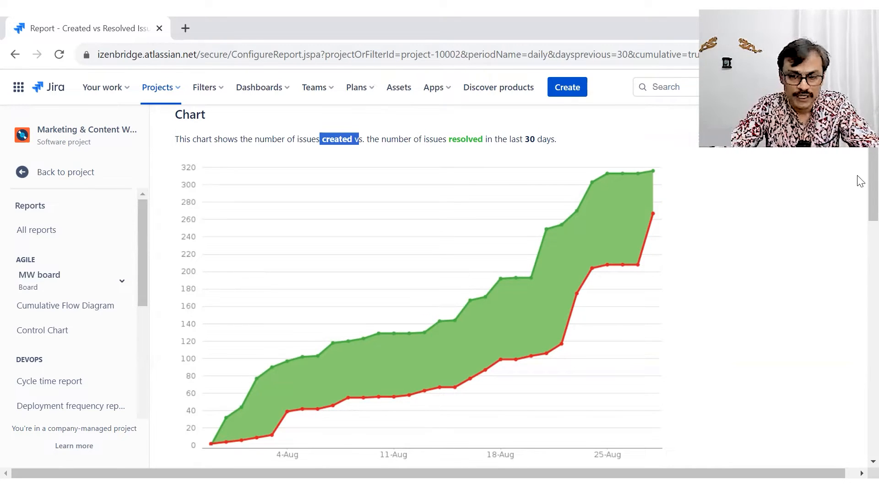
scroll("down", 3)
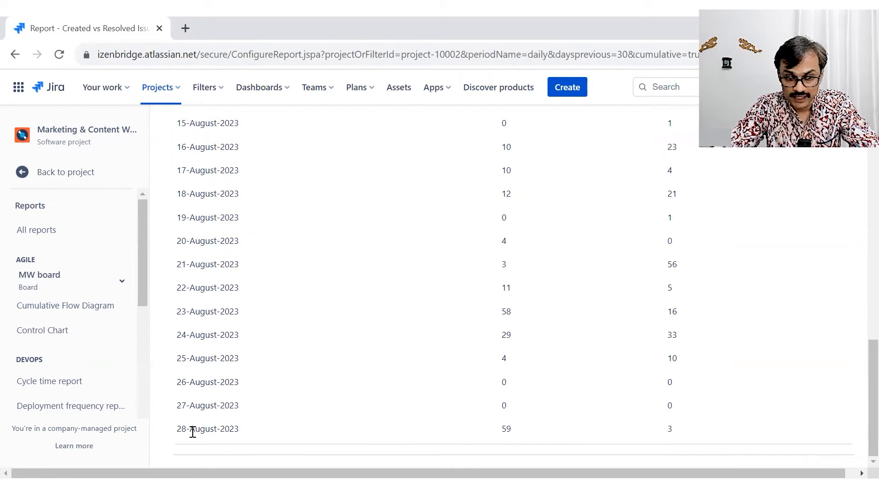
mouse_move(861, 313)
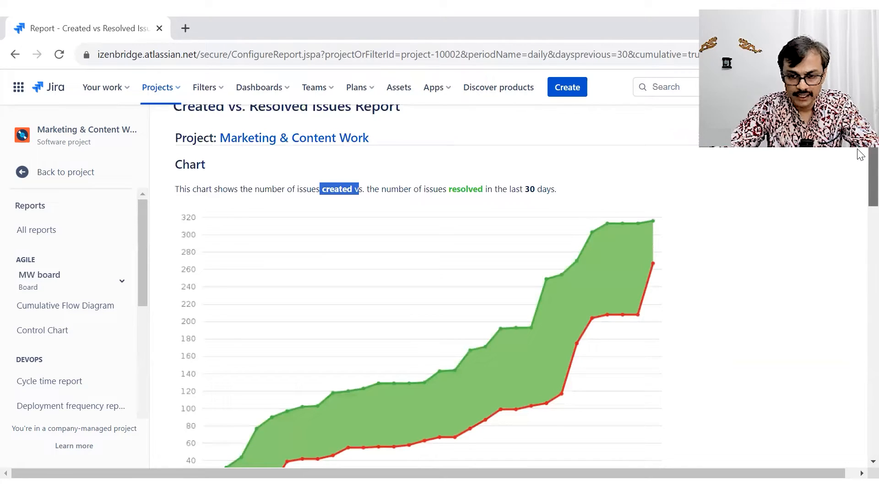
scroll("down", 3)
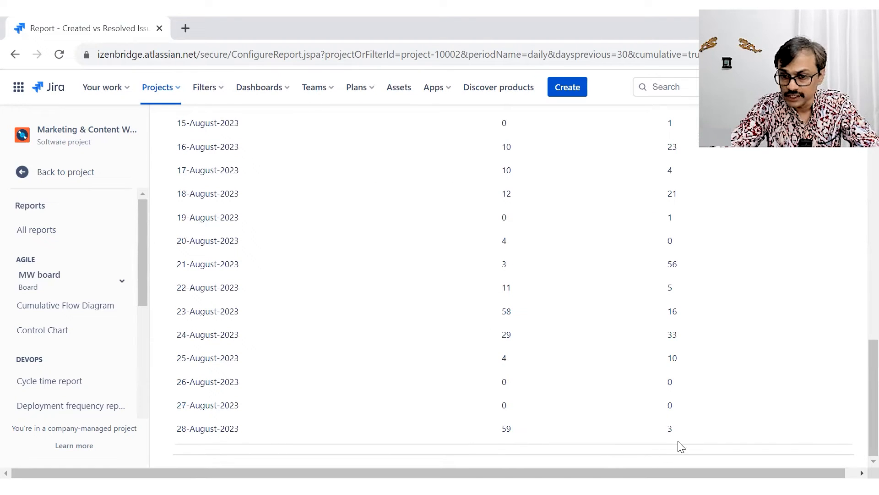
mouse_move(676, 386)
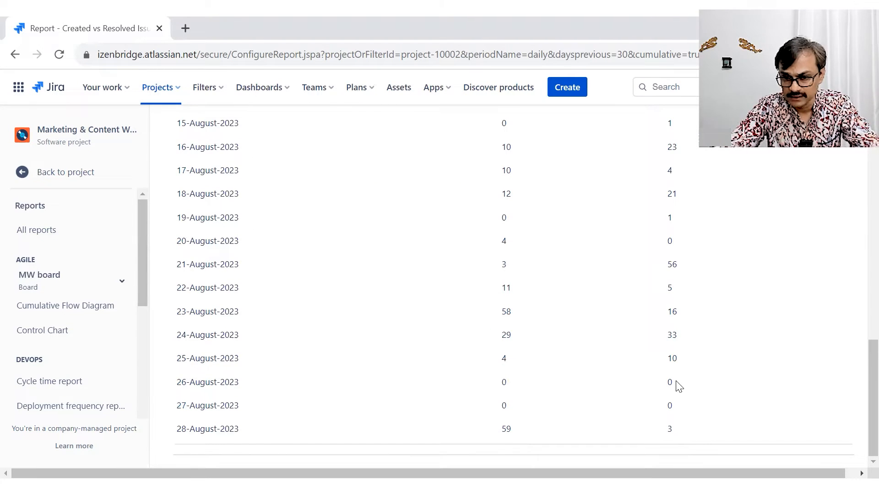
mouse_move(673, 407)
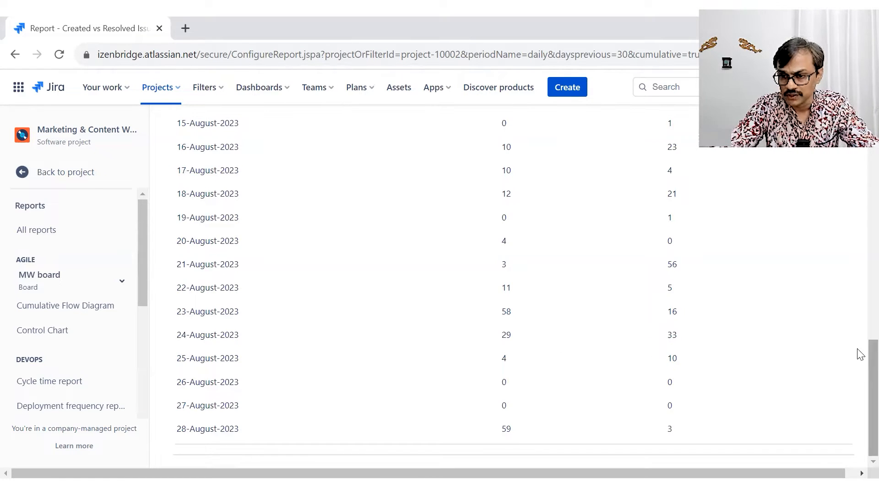
scroll("up", 3)
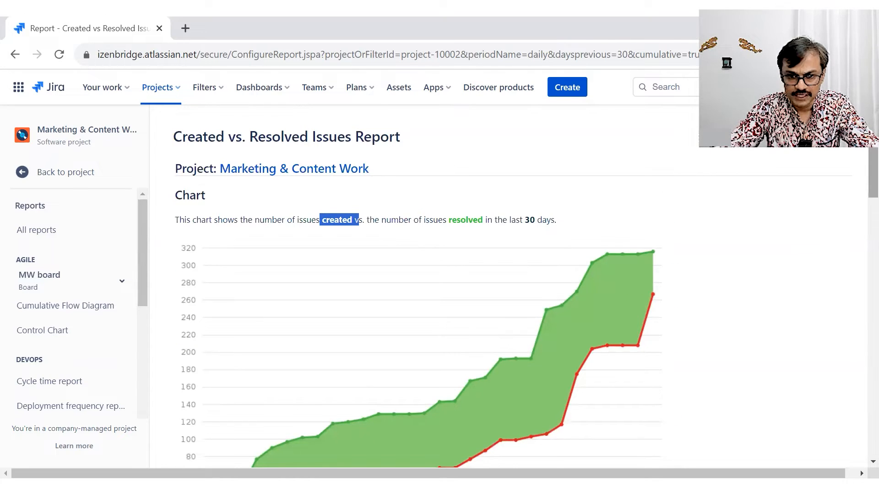
mouse_move(584, 356)
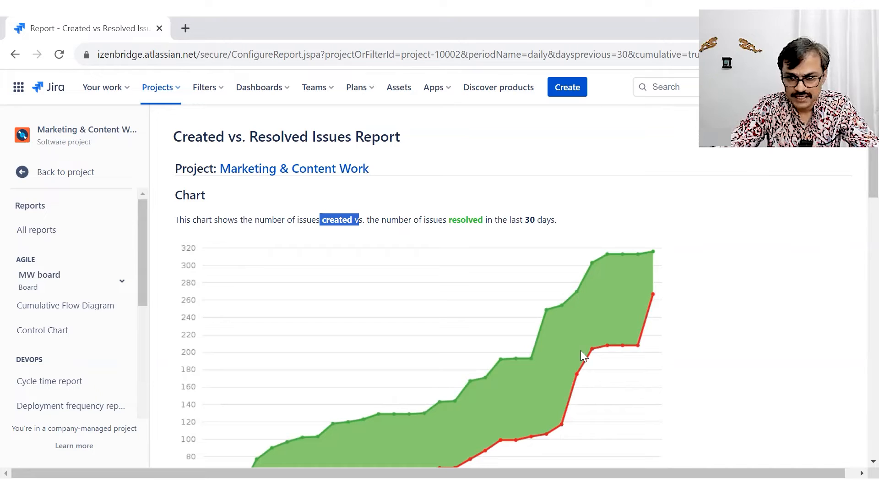
scroll("down", 3)
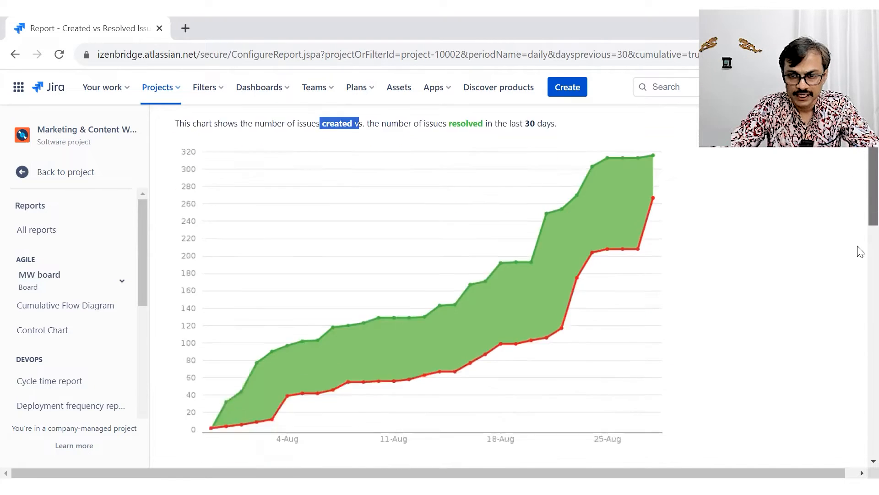
scroll("down", 3)
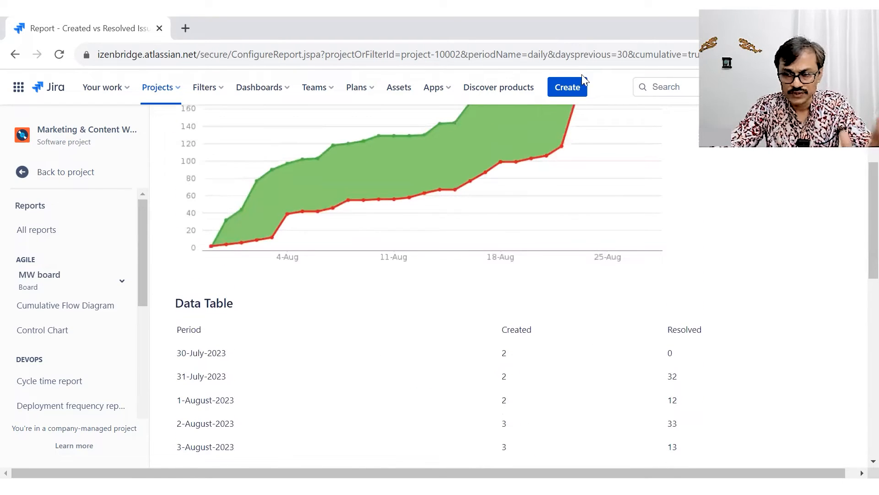
scroll("down", 3)
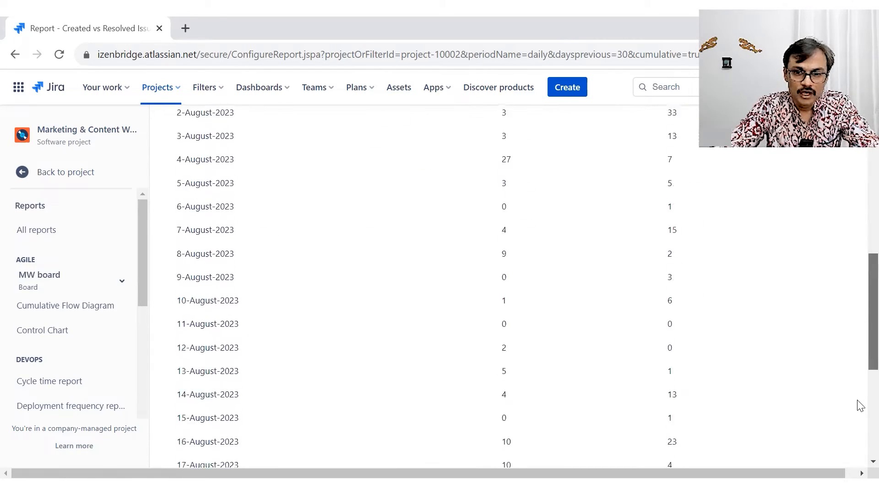
scroll("up", 3)
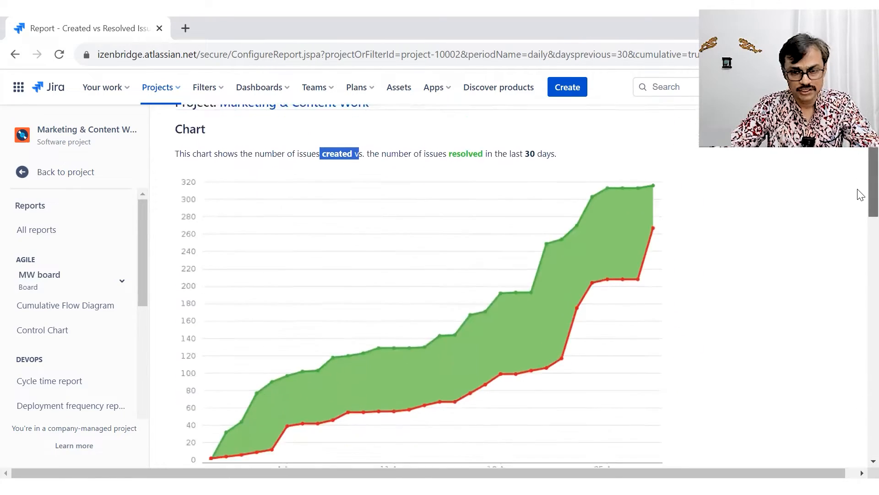
scroll("down", 3)
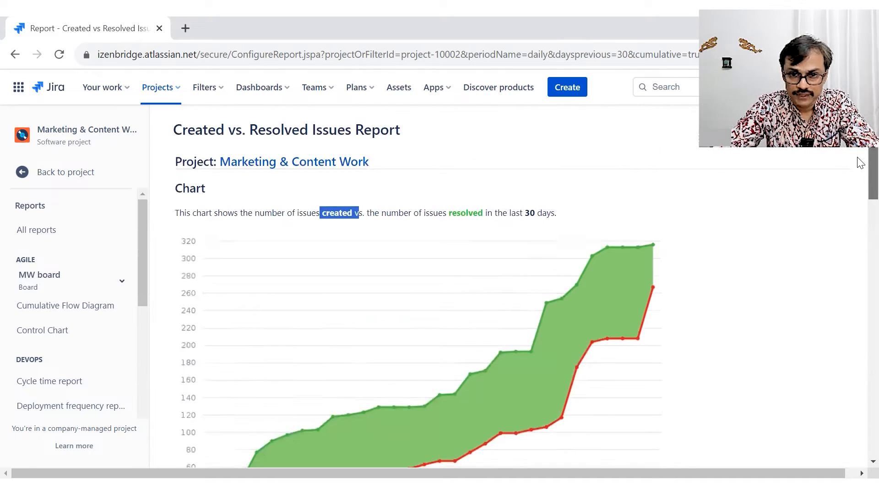
scroll("down", 3)
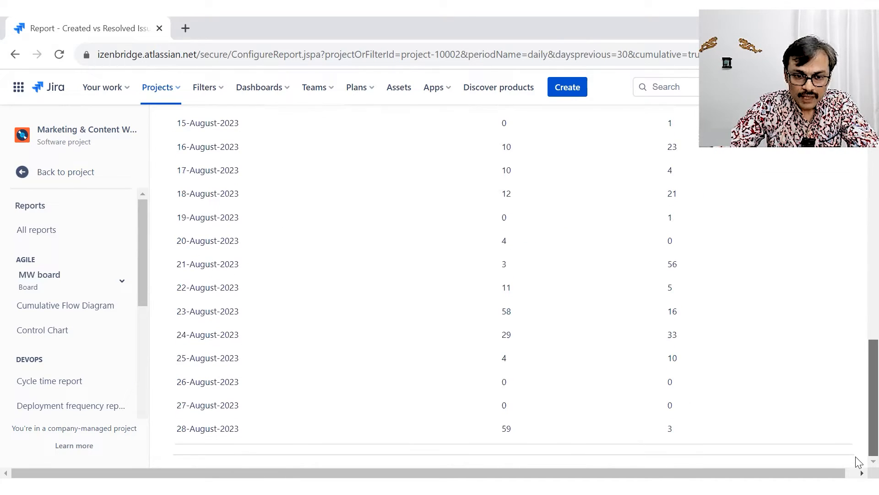
scroll("up", 3)
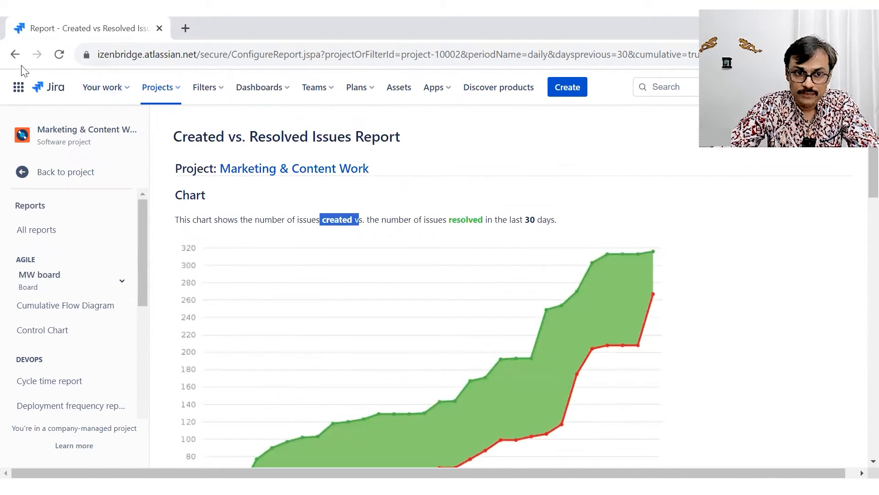
mouse_move(15, 54)
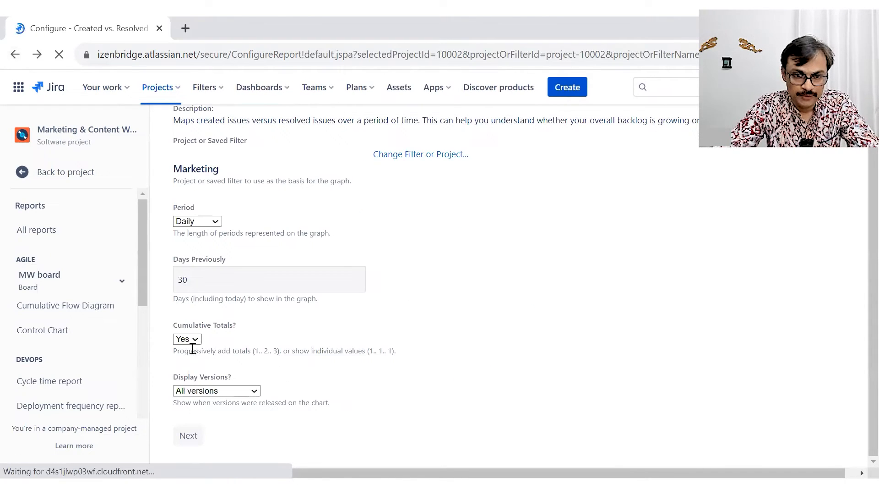
Switch Cumulative Totals to No and regenerate the daily 30-day report.
left_click(187, 339)
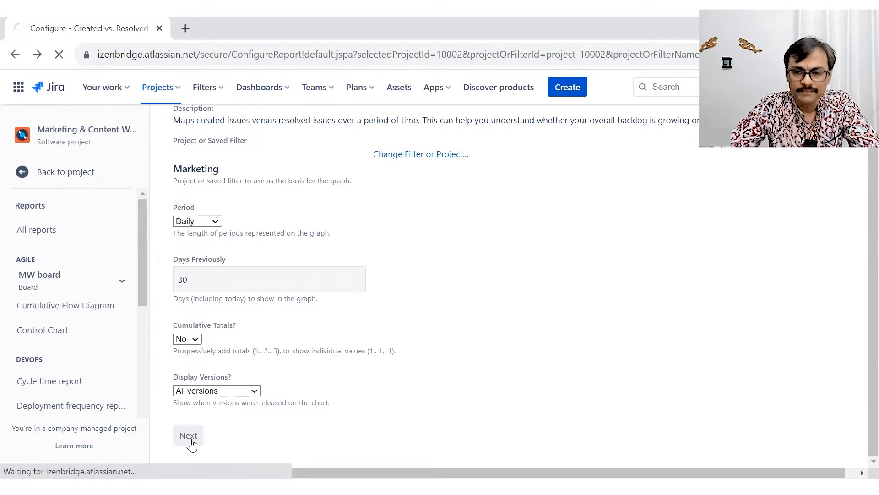
left_click(188, 436)
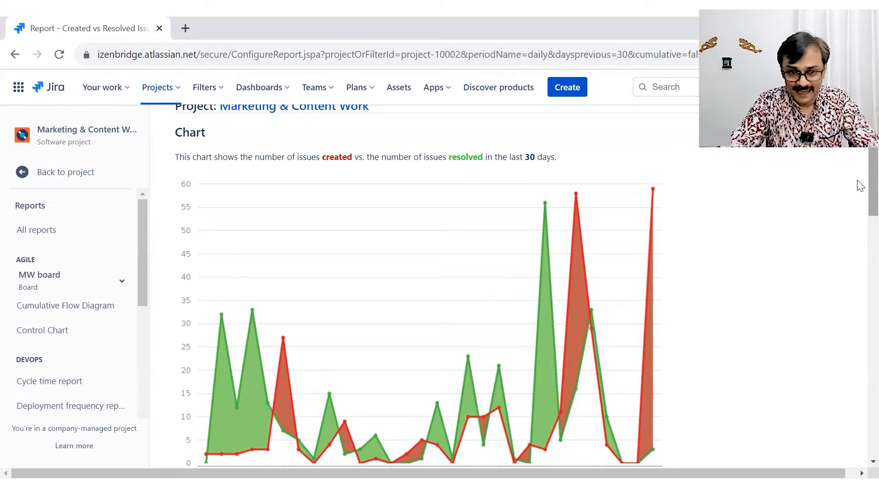
Highlight the word 'created' in the non-cumulative chart's caption while reviewing the daily spikes.
double_click(336, 156)
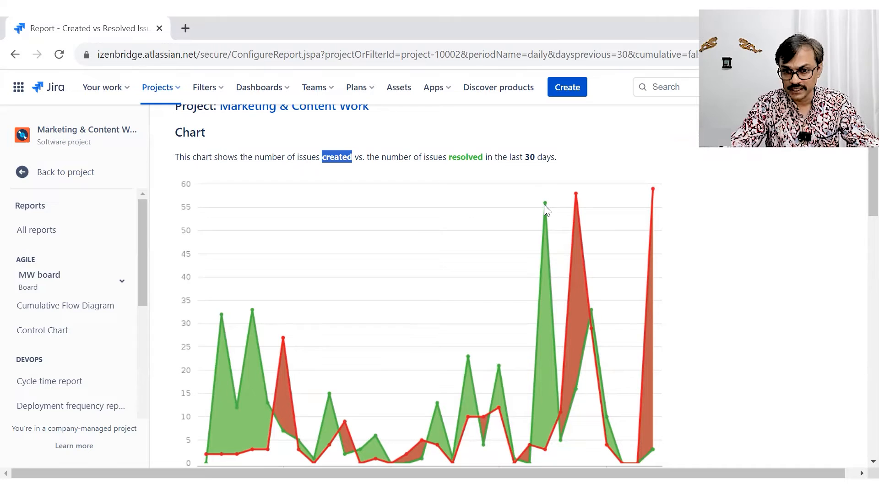
scroll("down", 3)
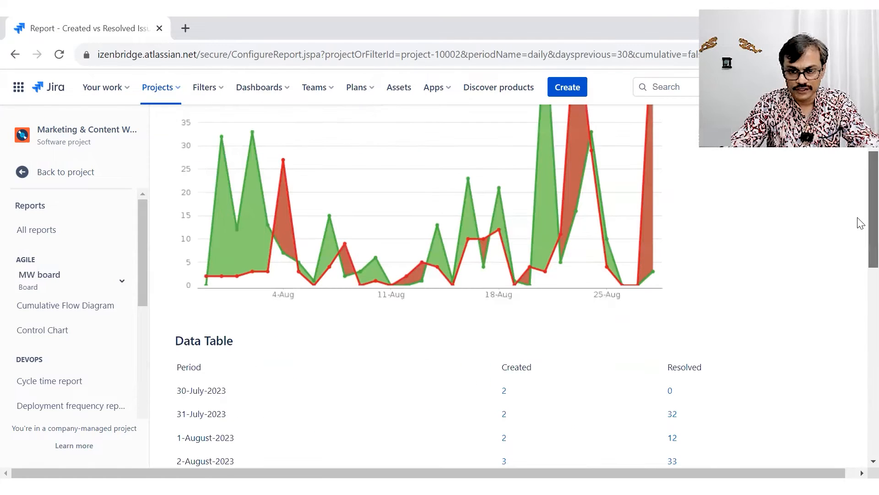
mouse_move(545, 277)
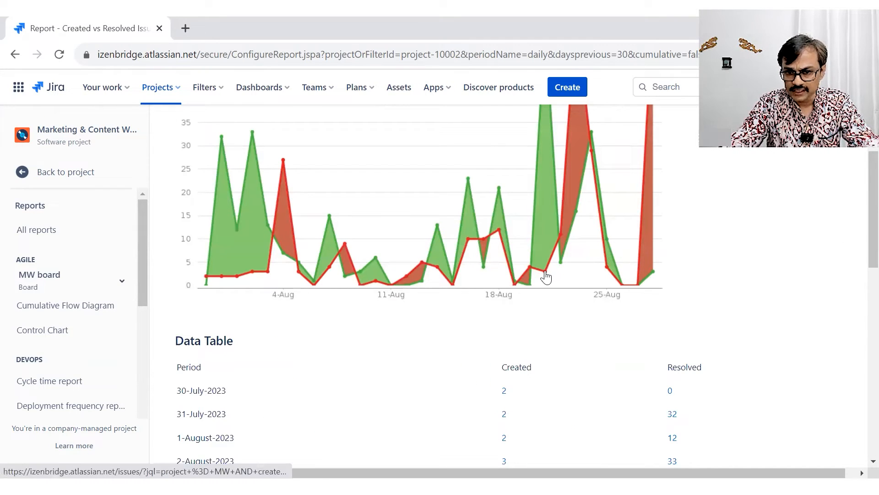
mouse_move(547, 275)
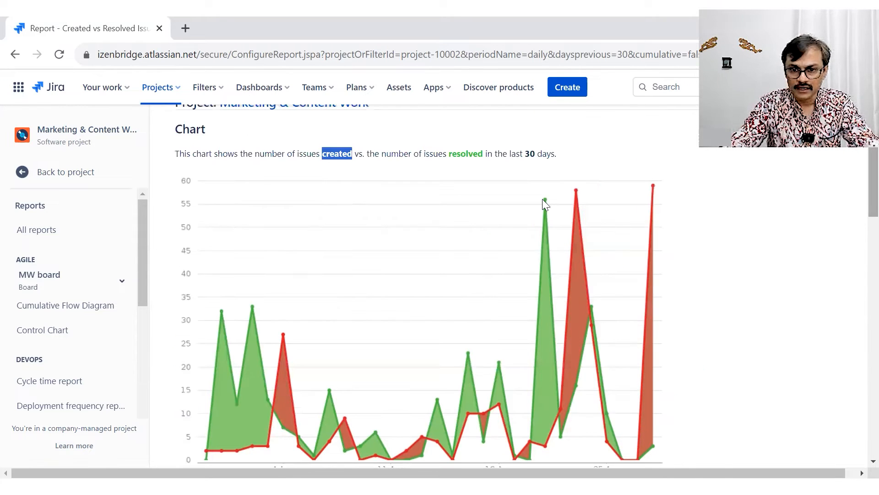
mouse_move(544, 204)
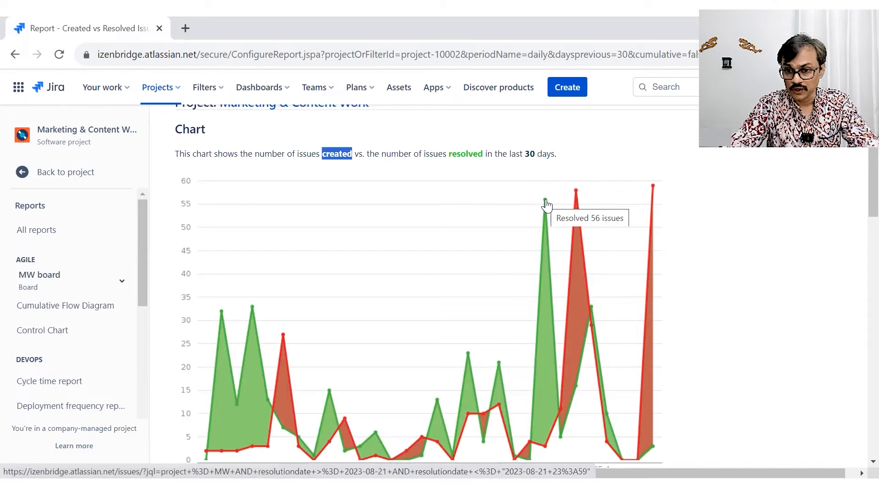
scroll("down", 3)
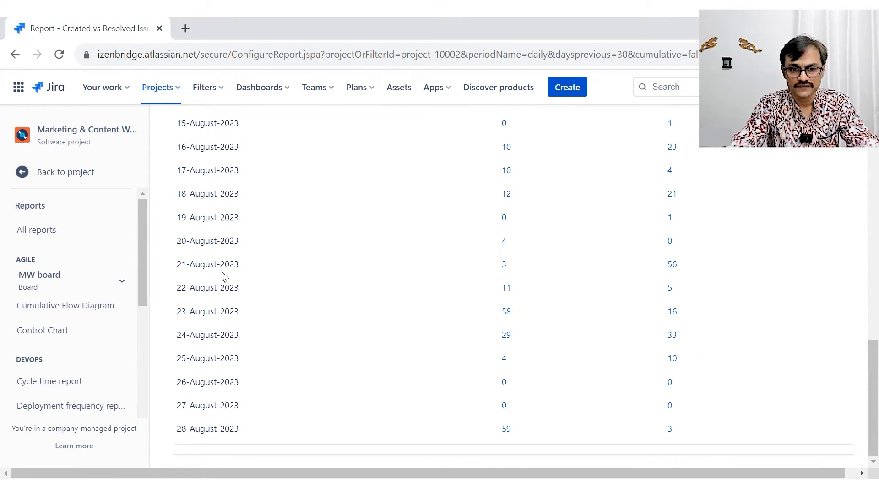
mouse_move(504, 265)
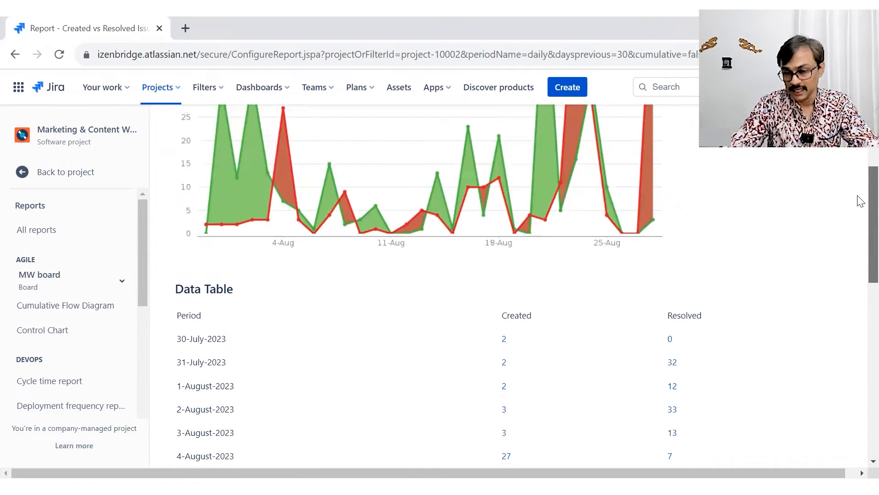
scroll("up", 3)
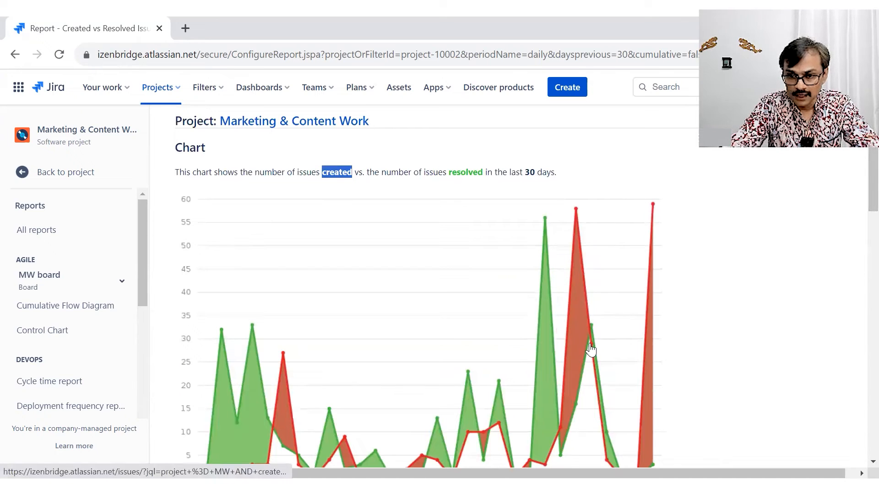
mouse_move(591, 342)
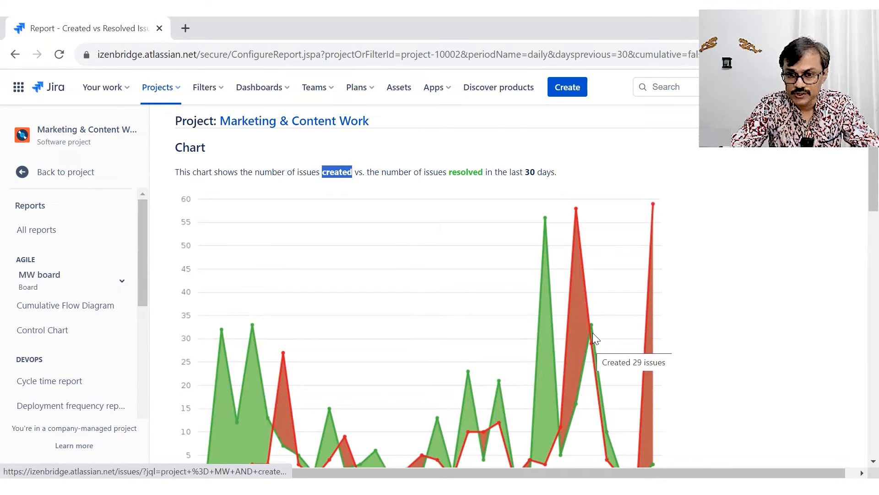
mouse_move(593, 330)
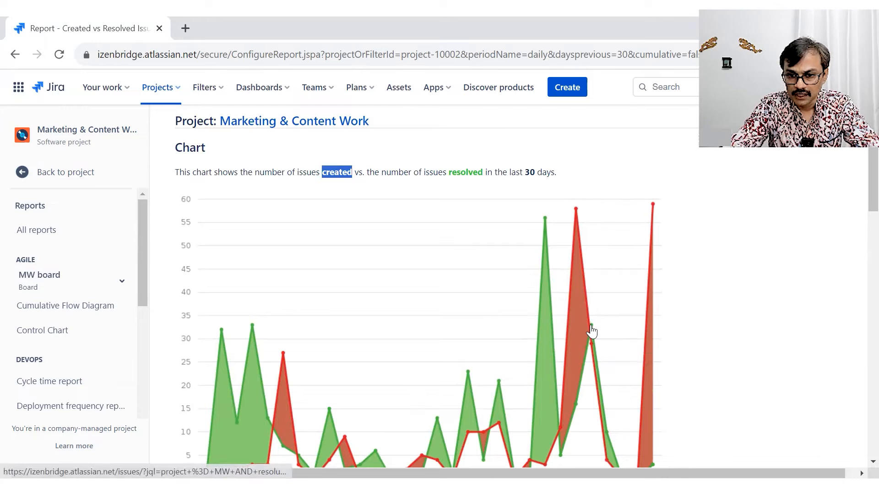
mouse_move(592, 330)
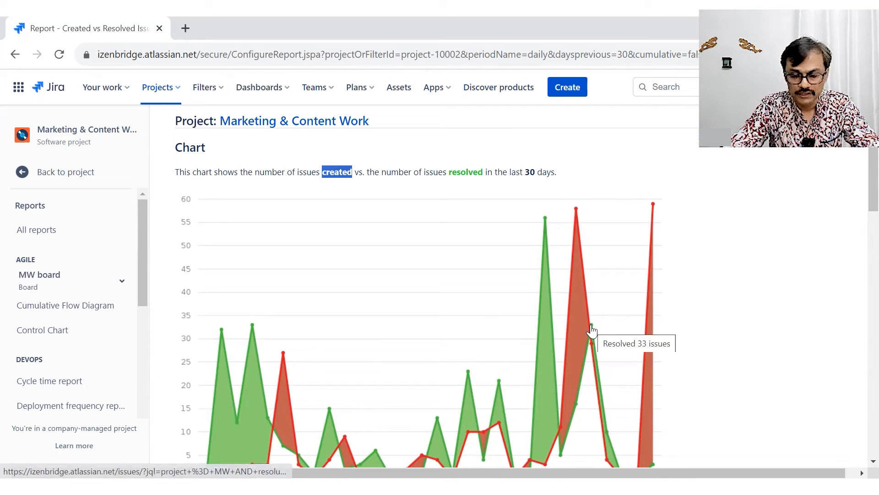
mouse_move(594, 348)
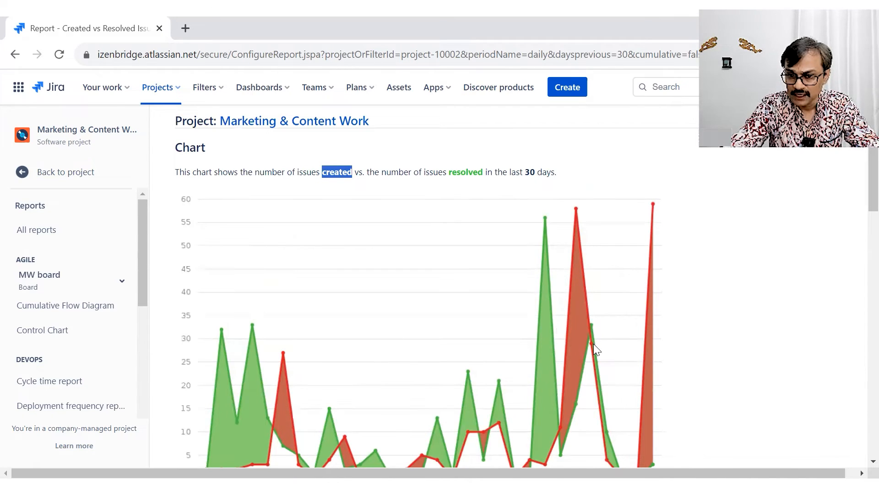
mouse_move(592, 328)
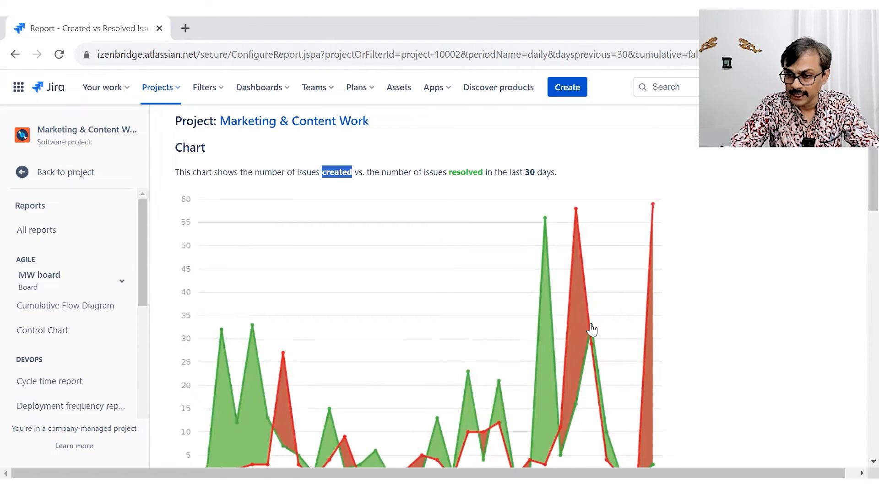
scroll("down", 3)
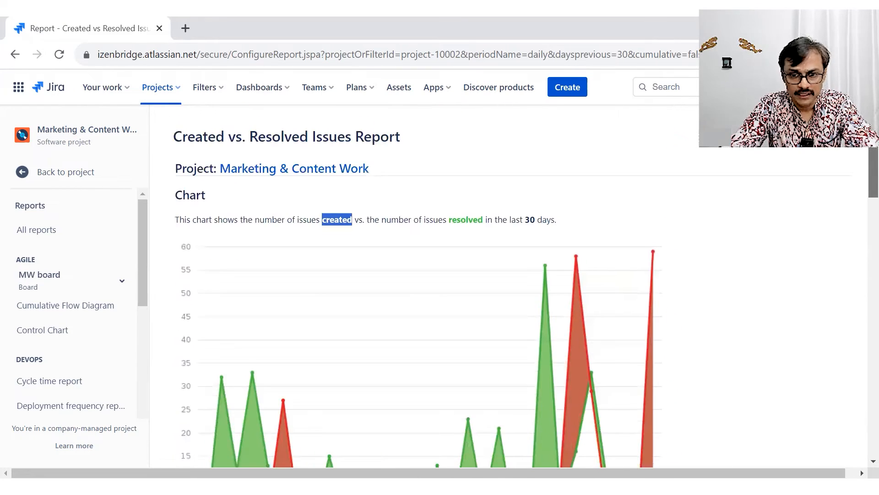
scroll("down", 3)
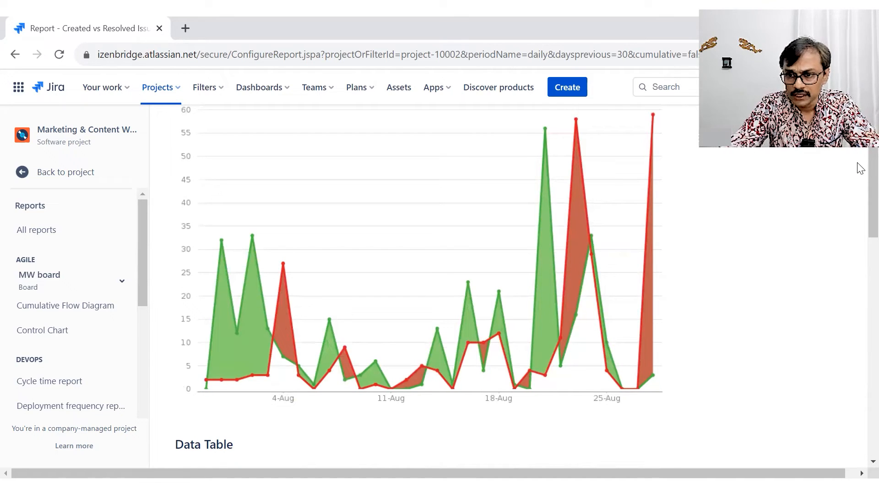
scroll("down", 3)
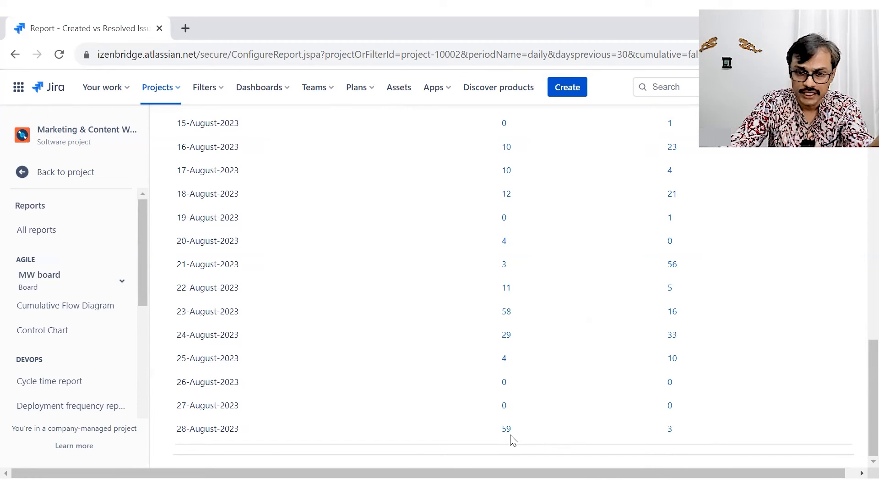
mouse_move(688, 430)
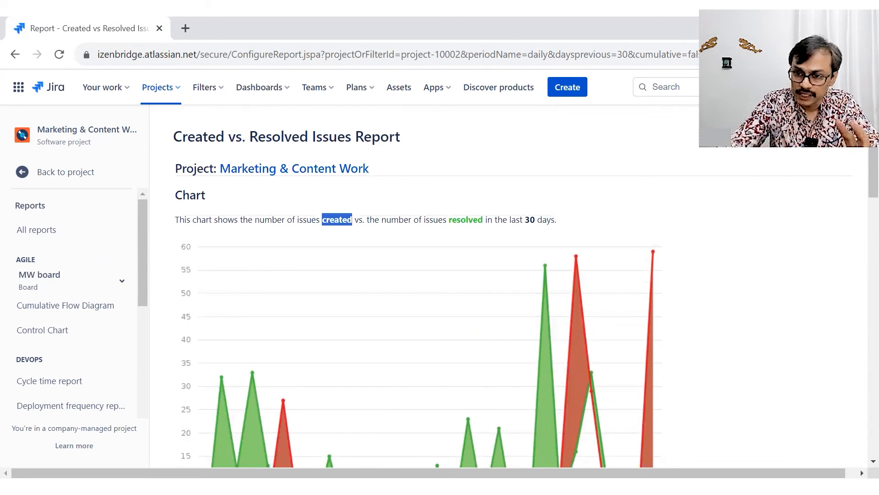
mouse_move(706, 377)
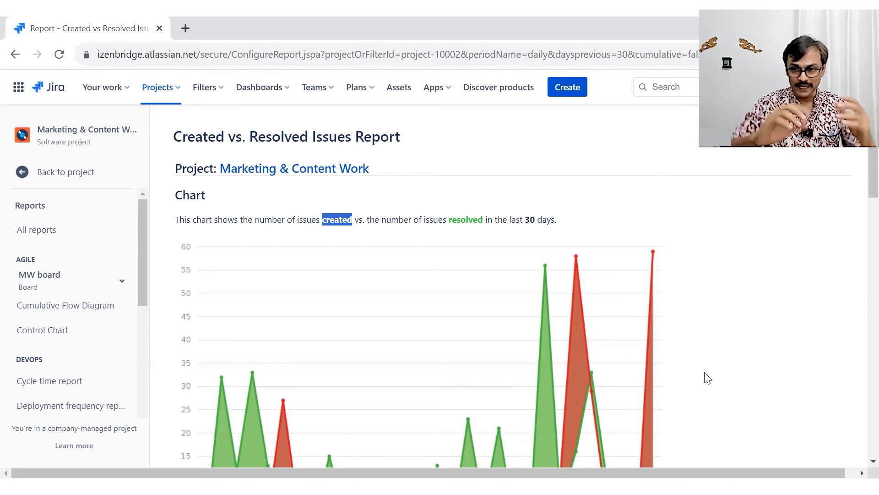
mouse_move(861, 301)
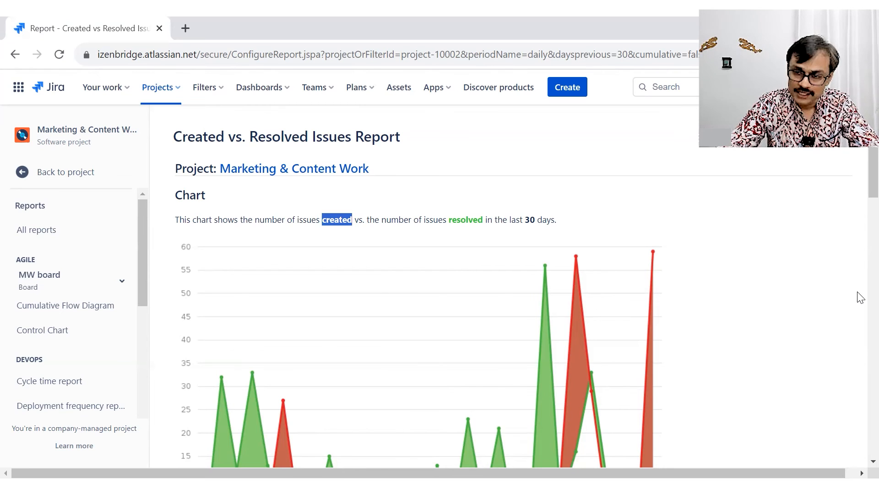
mouse_move(791, 229)
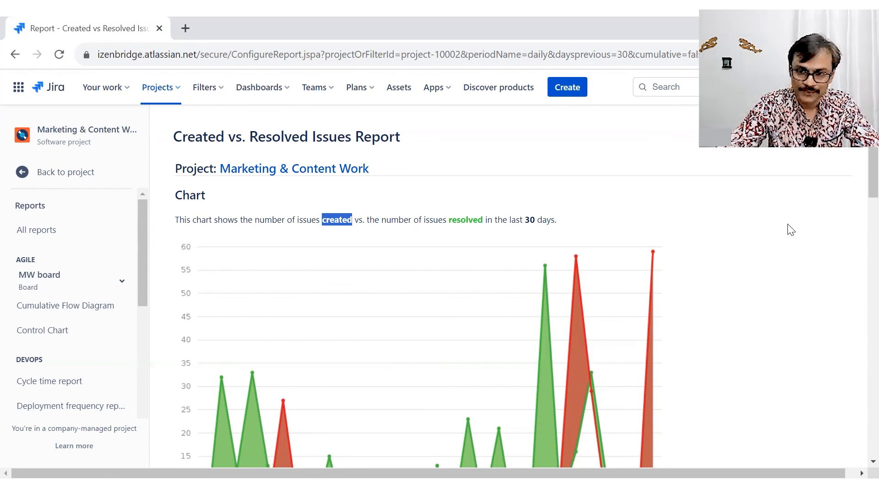